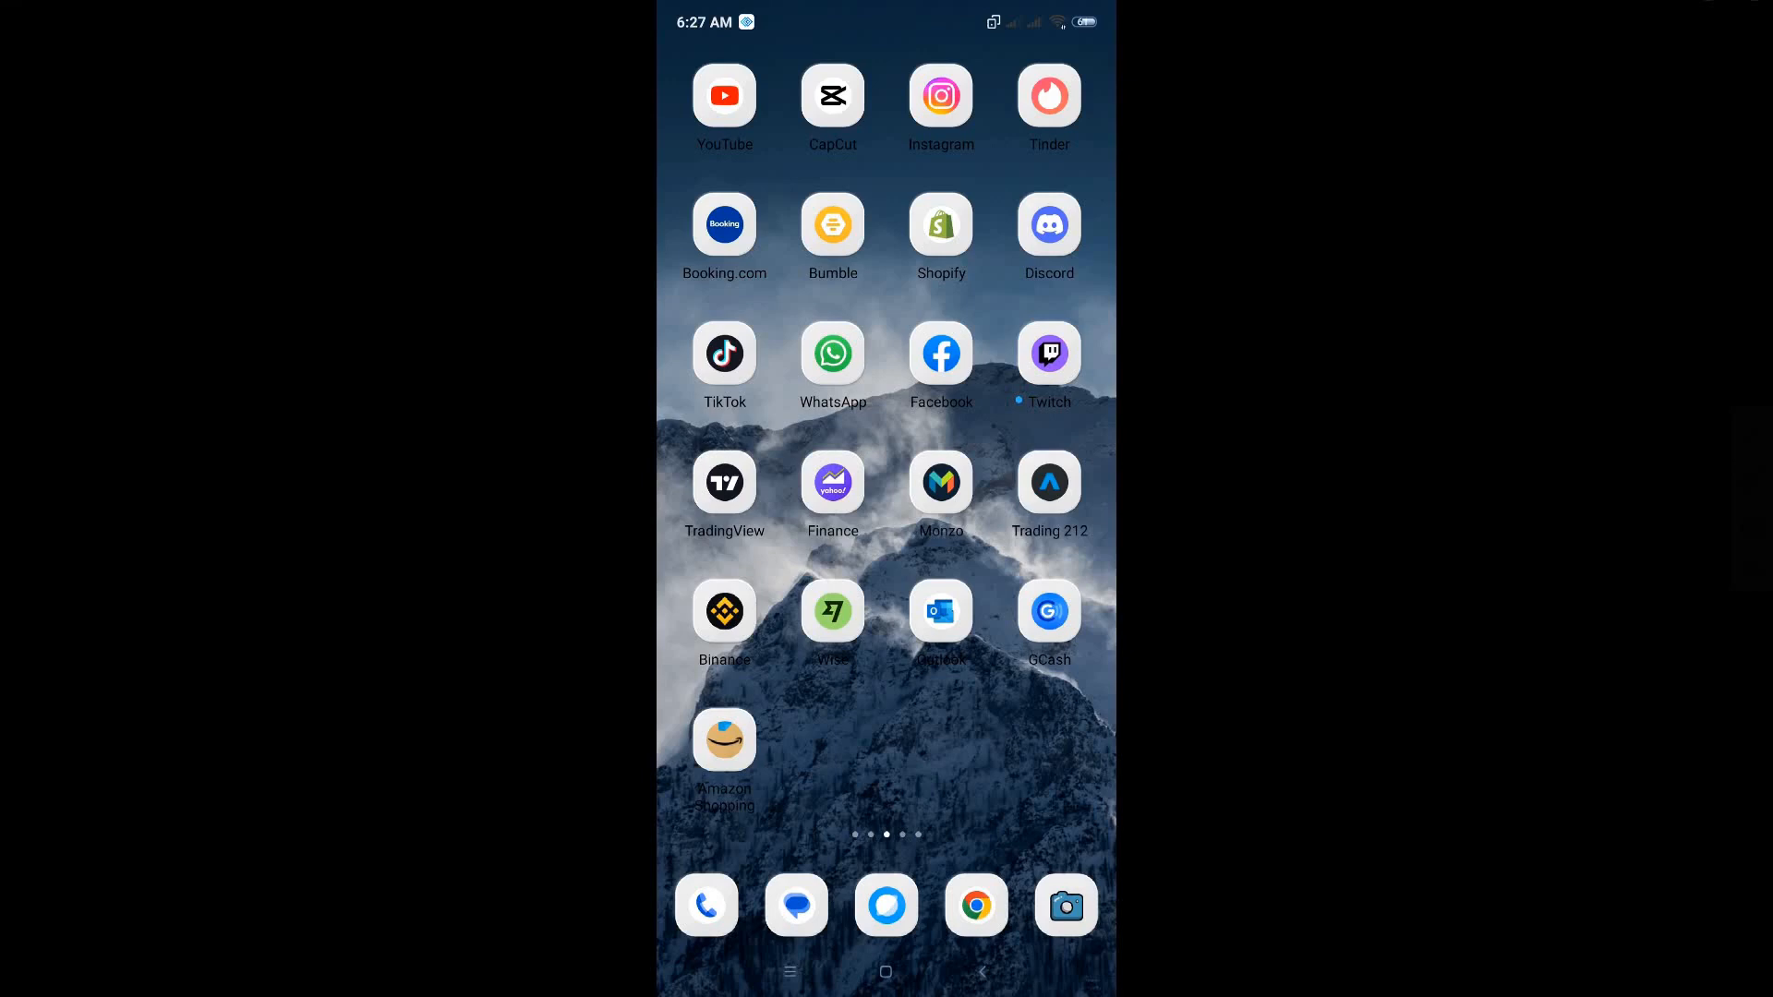
Launch CapCut from the Android home screen to show its template feed
left_click(832, 95)
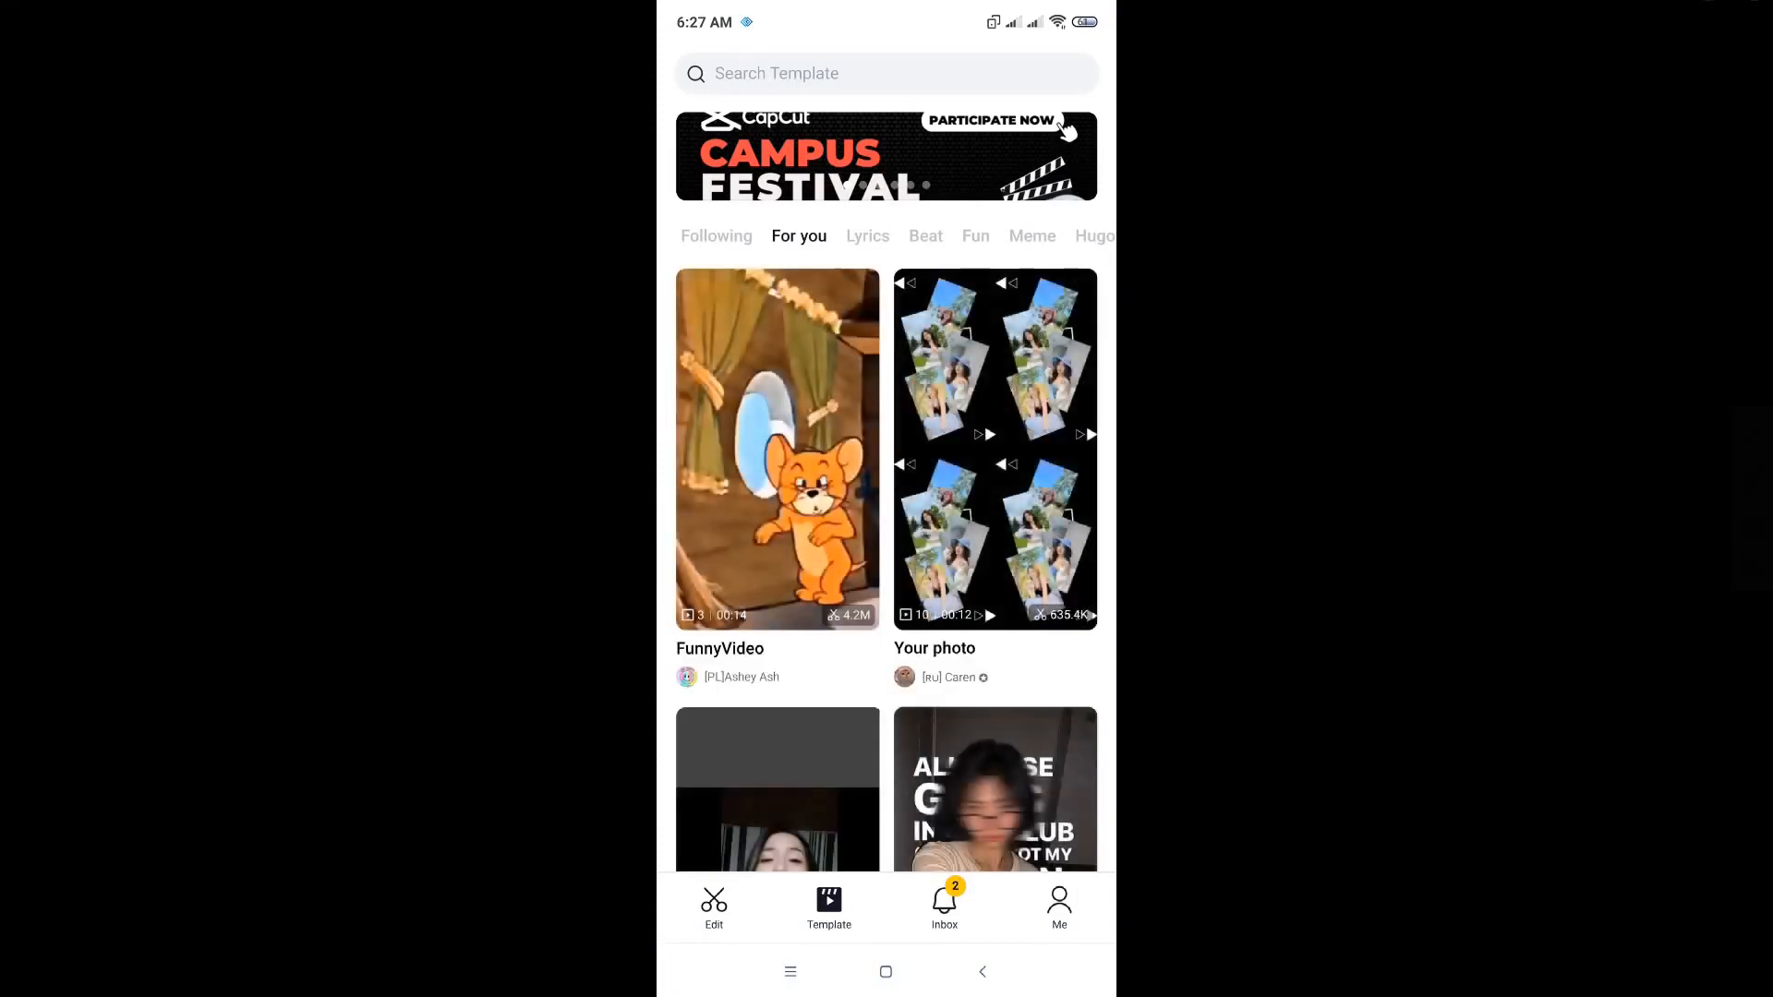
Go to the Me profile and choose Manage account from the three-dot menu
left_click(1058, 907)
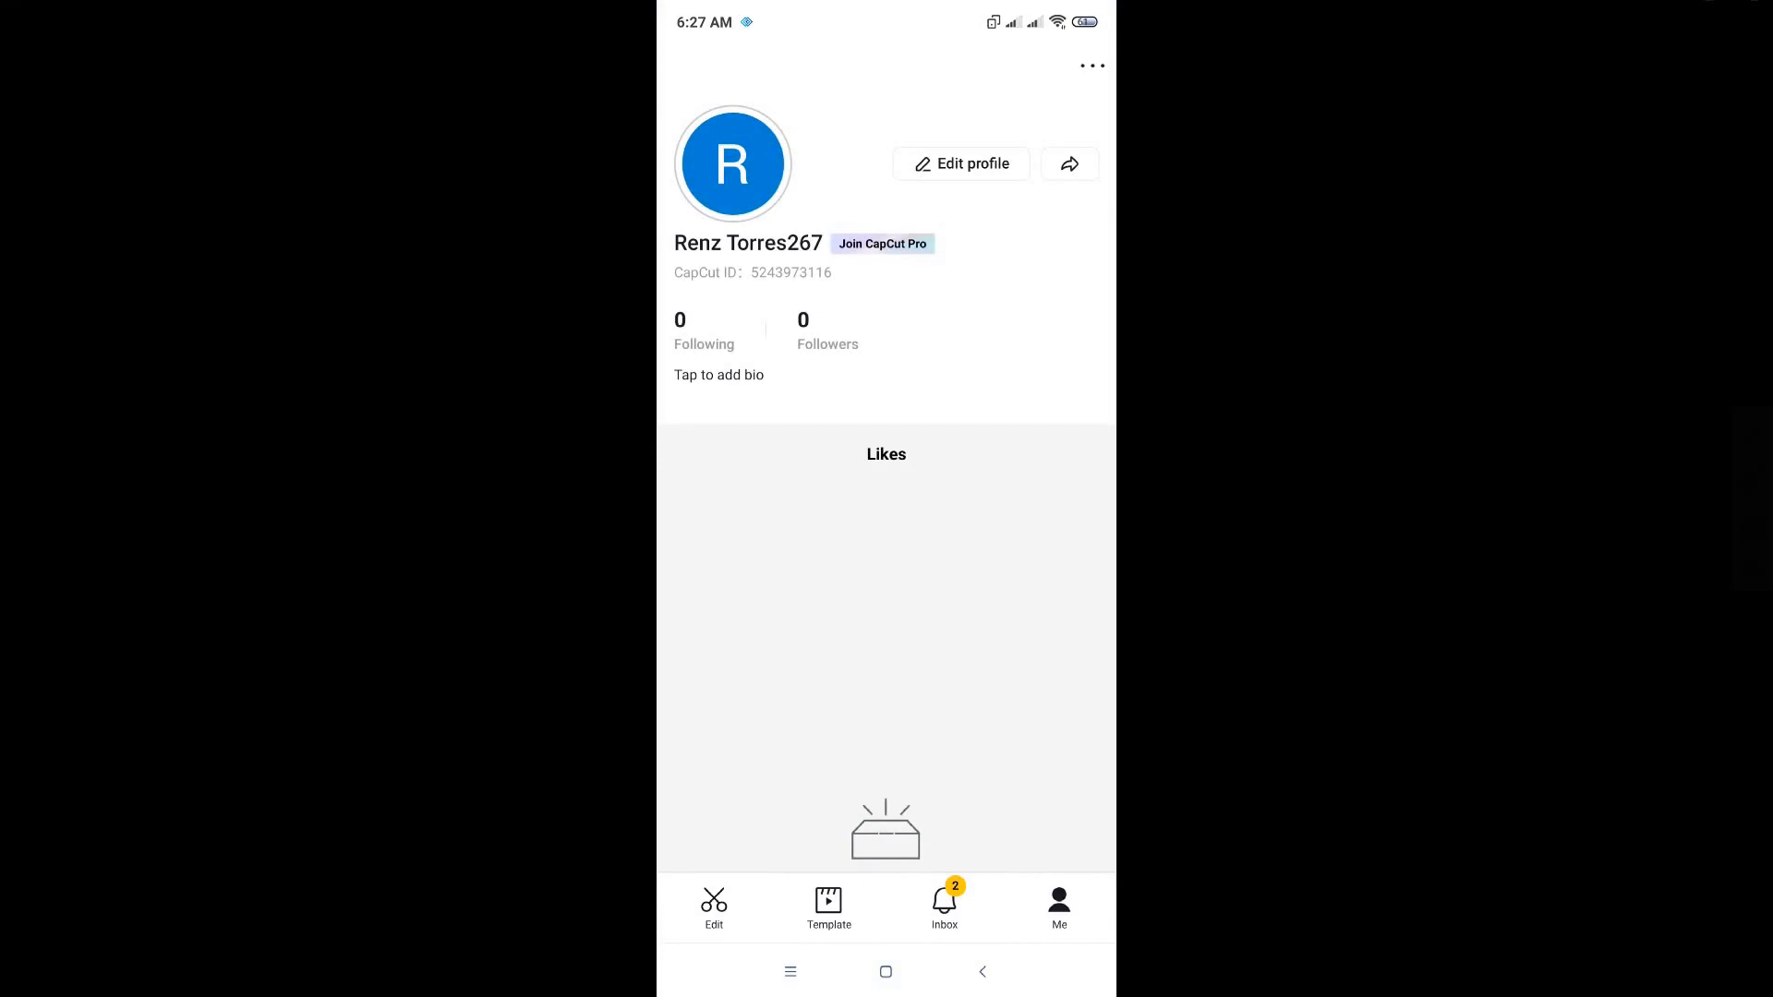
left_click(1091, 65)
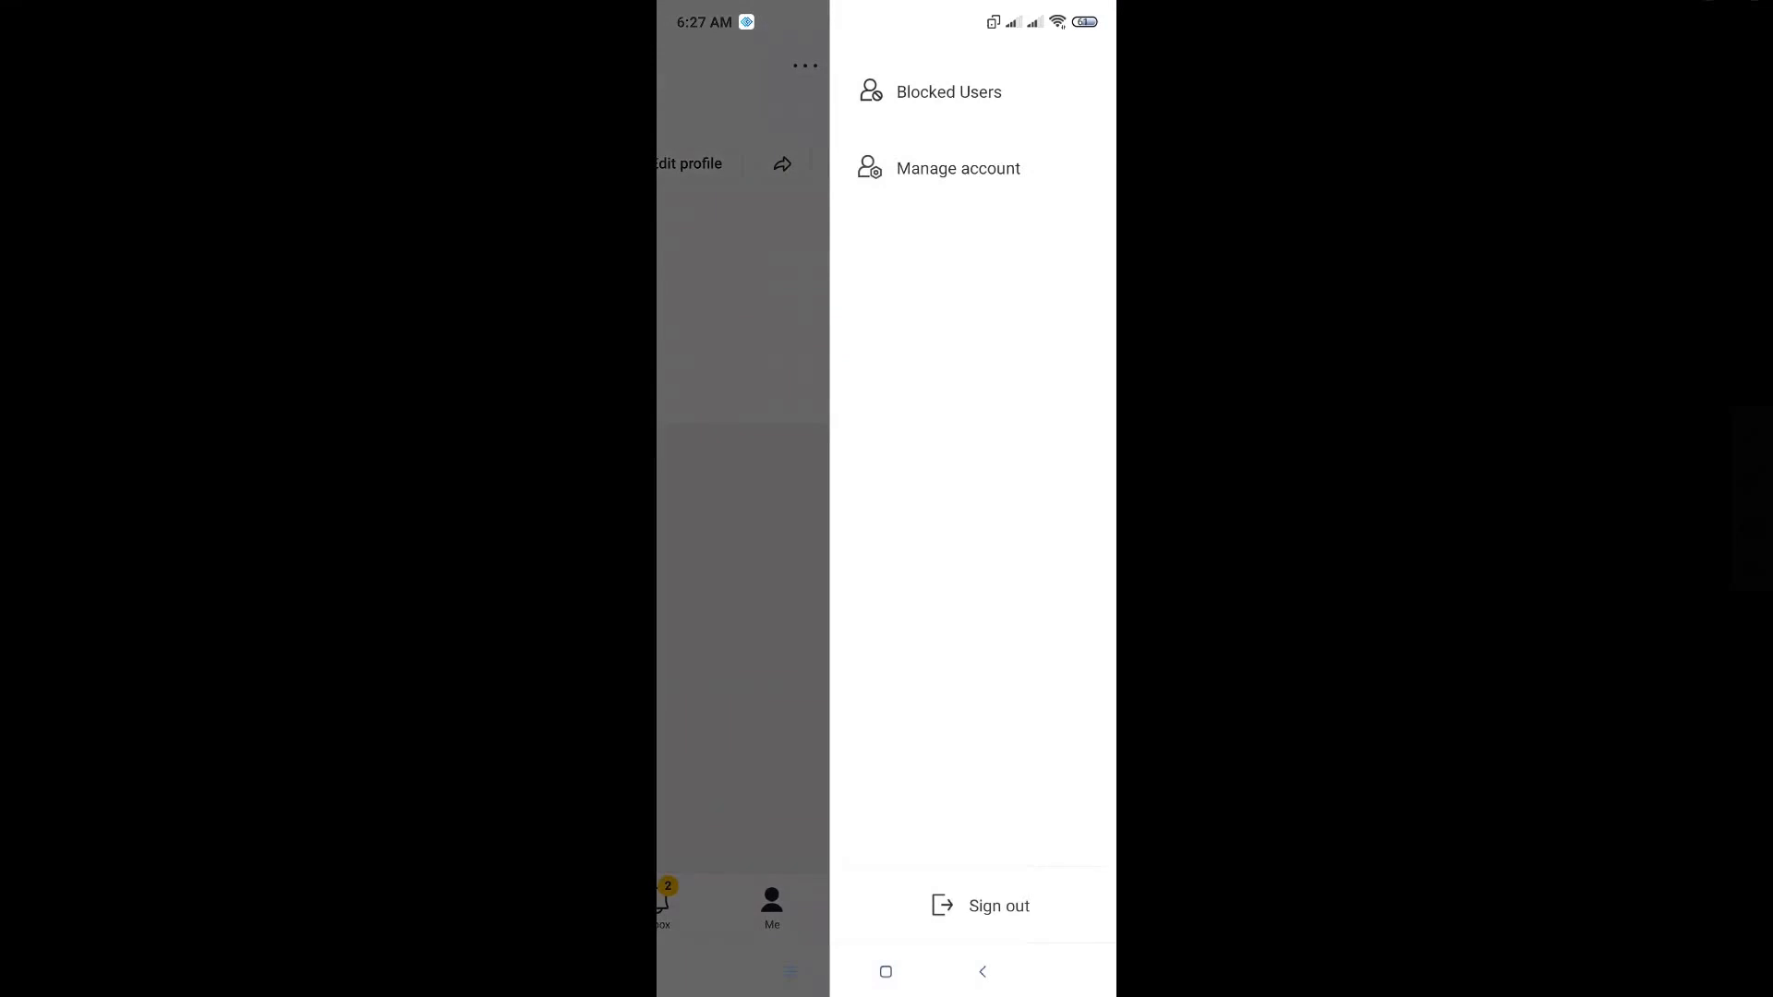
left_click(956, 167)
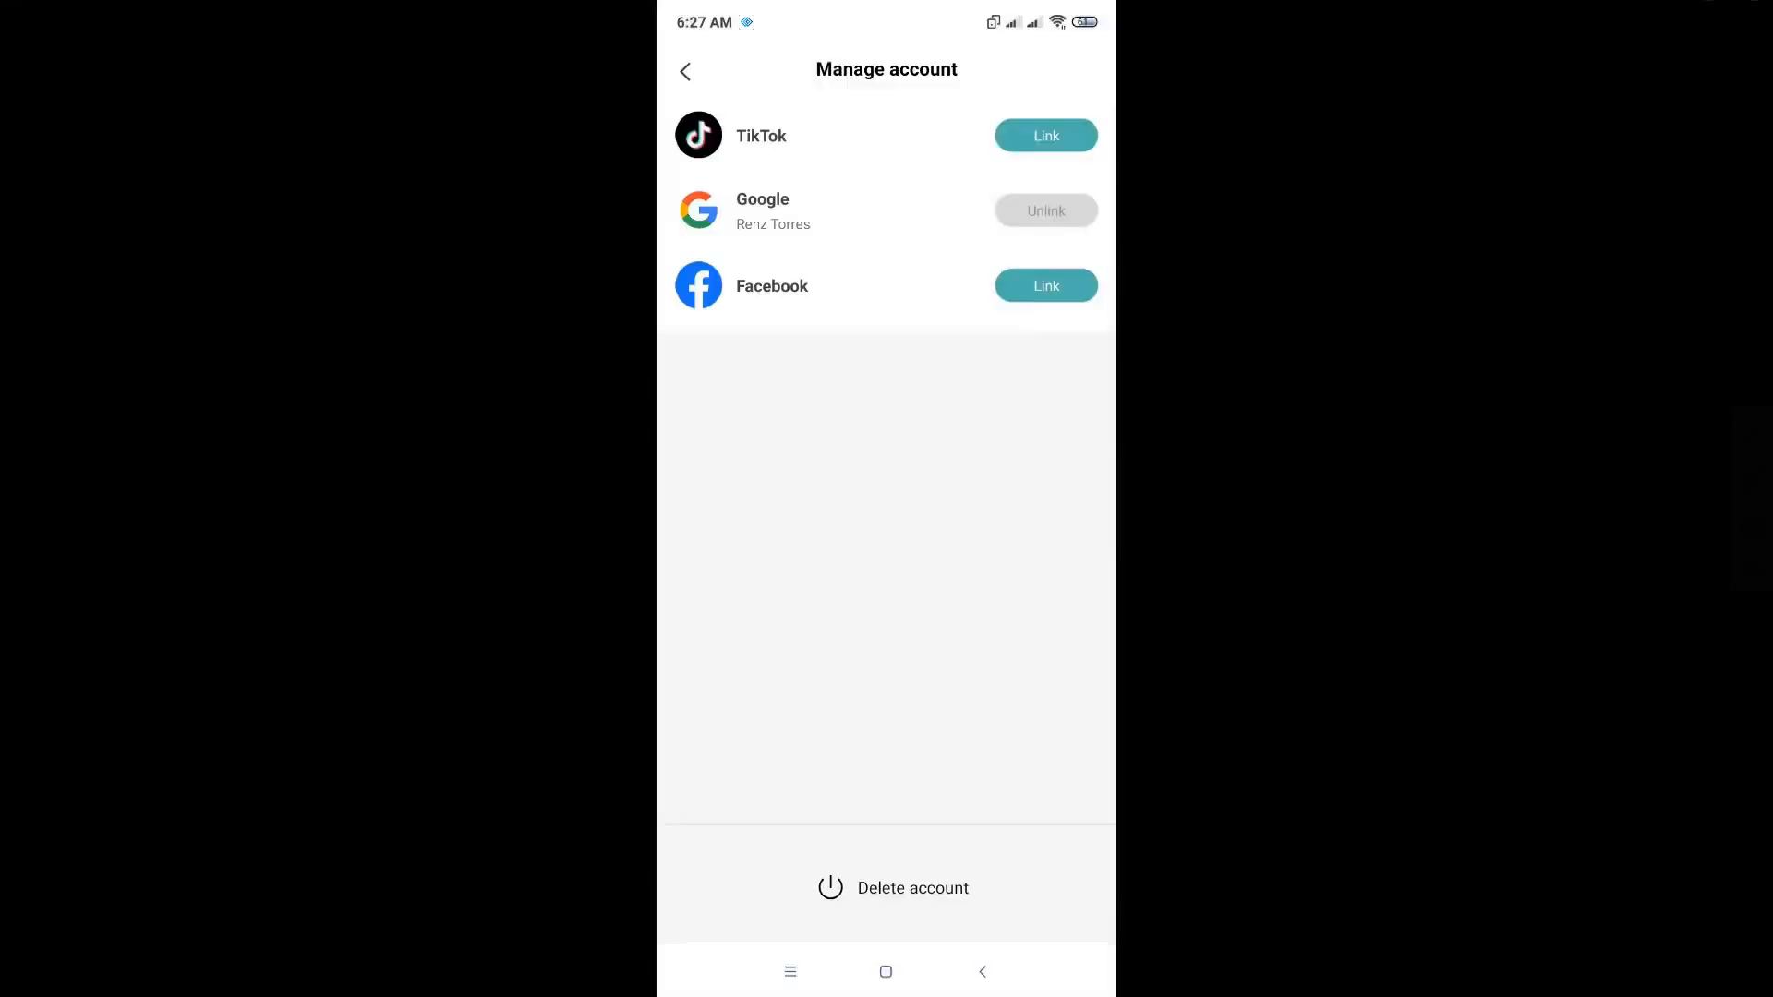